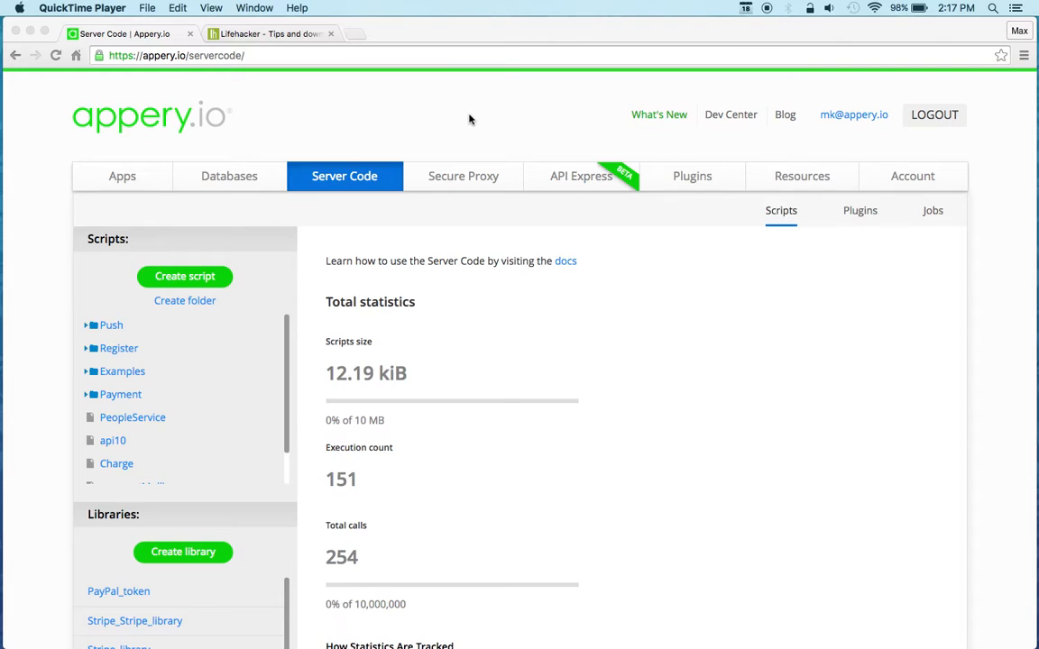
mouse_move(435, 310)
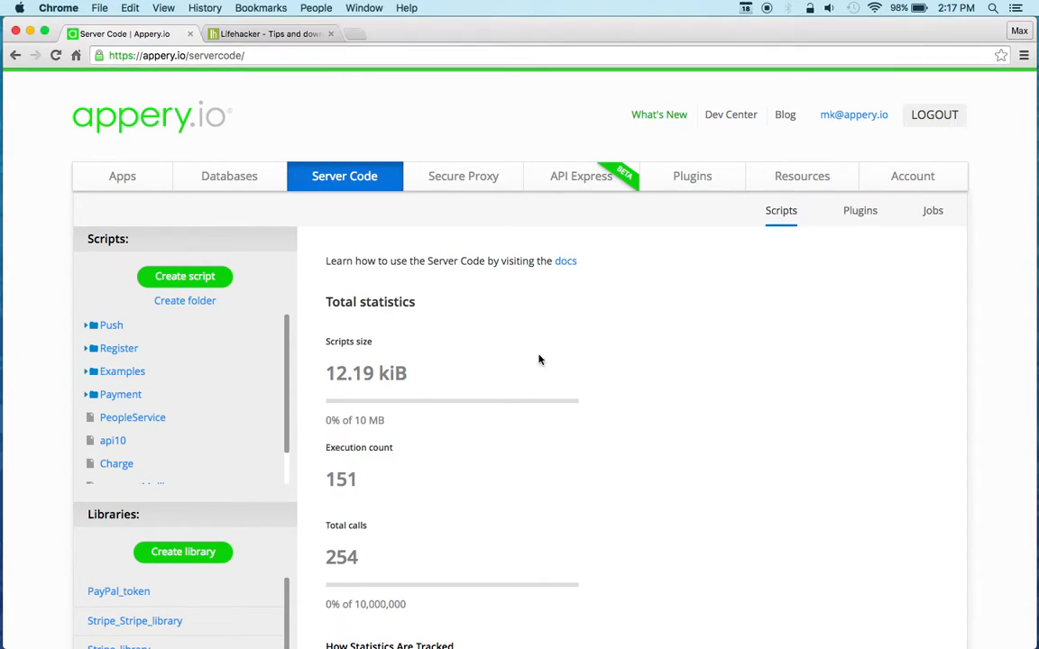
- Create a new server script named 'rssScript'
click(184, 276)
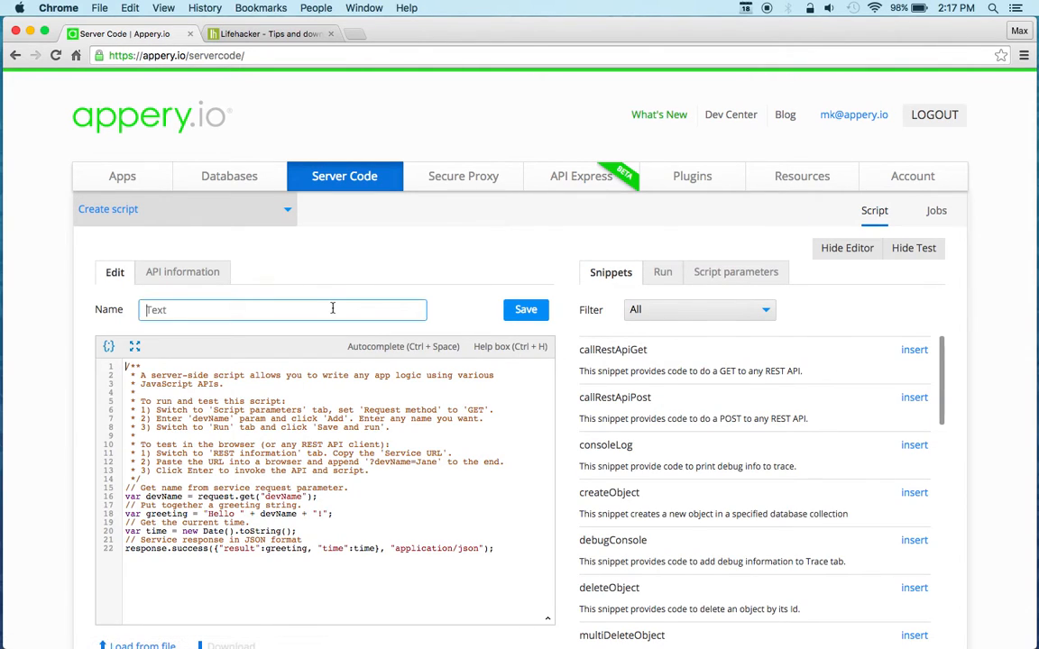
text(rssScr)
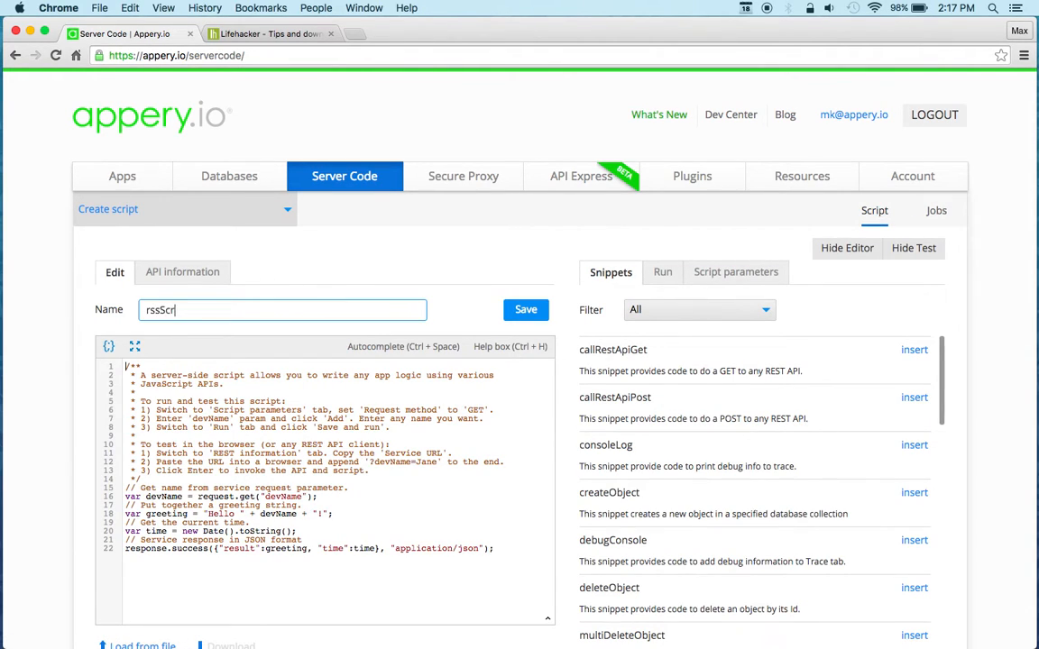
text(ipt)
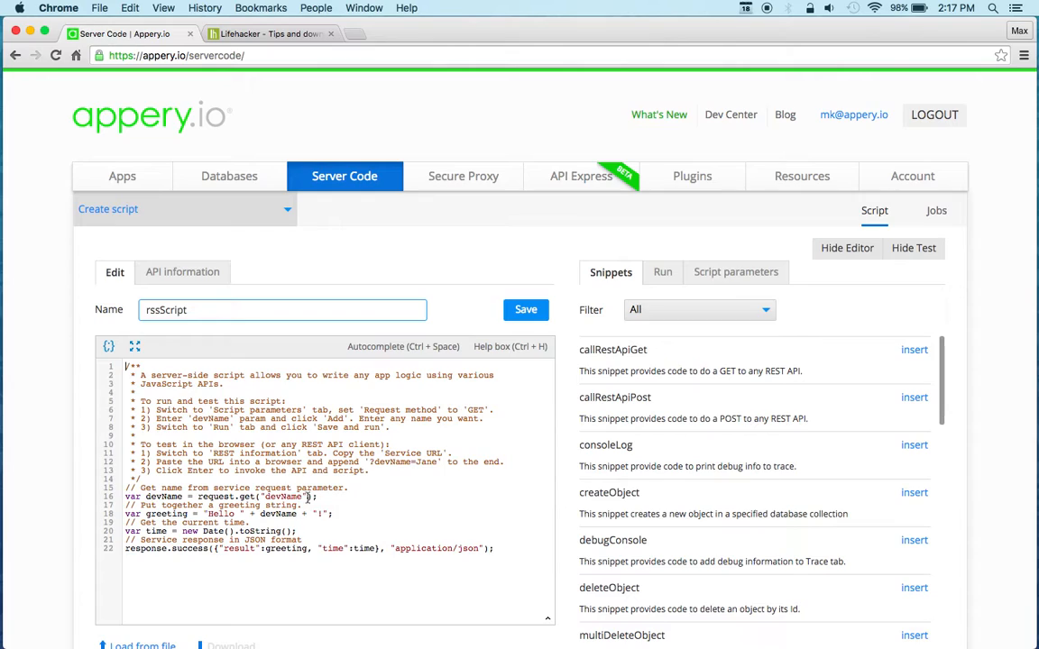
mouse_move(282, 475)
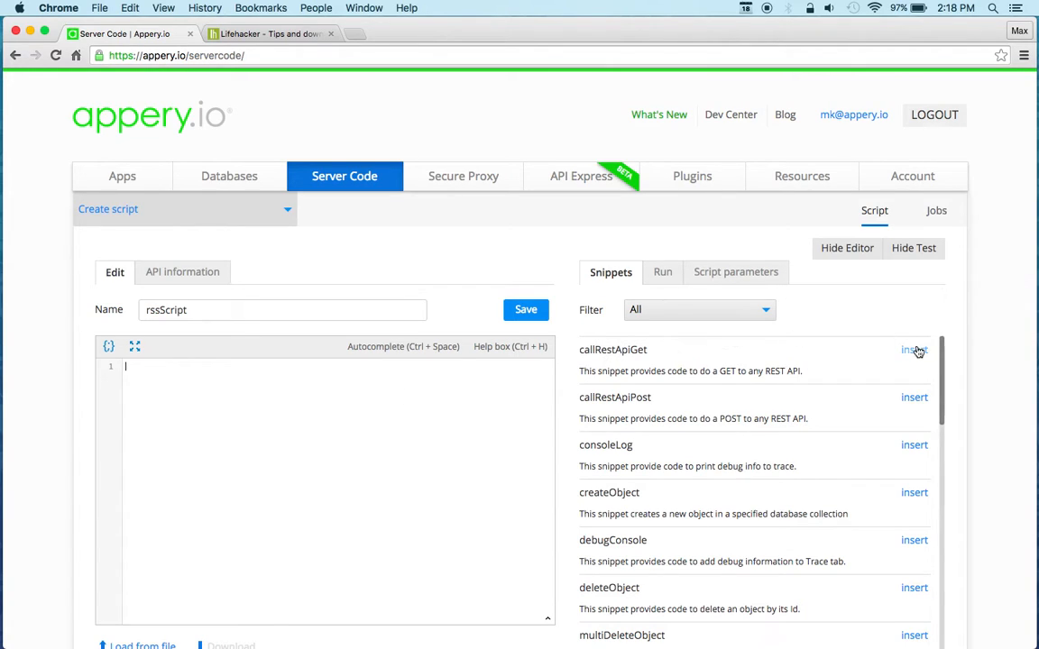
- Insert the callRestApiGet snippet into the rssScript editor
click(913, 349)
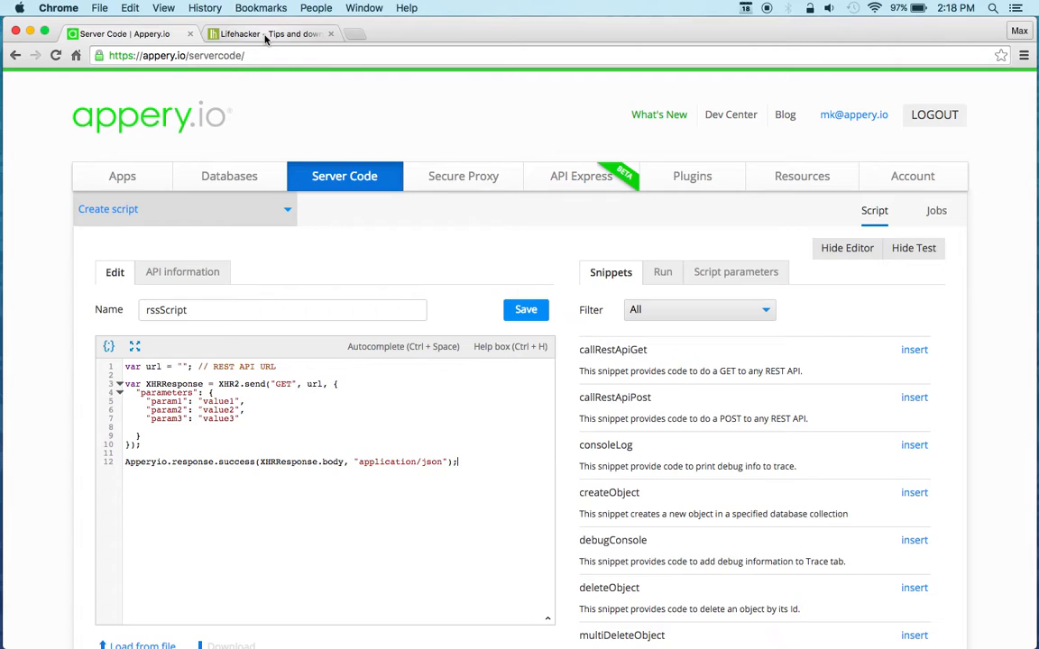
- On Lifehacker, scroll to the footer and copy the RSS feed link address
click(271, 33)
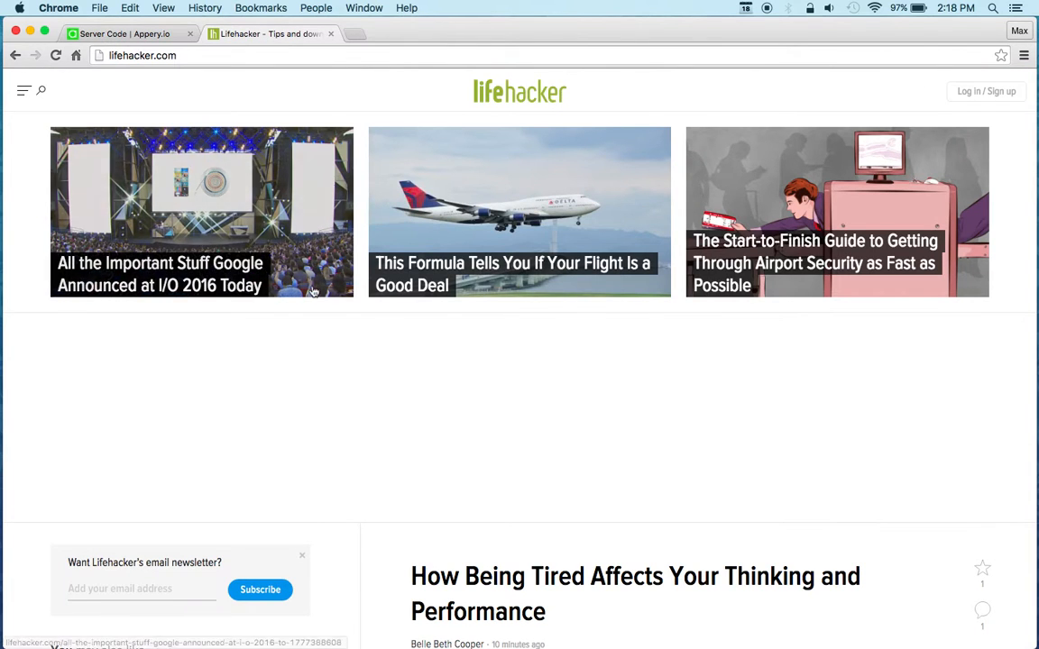
scroll(down, 3)
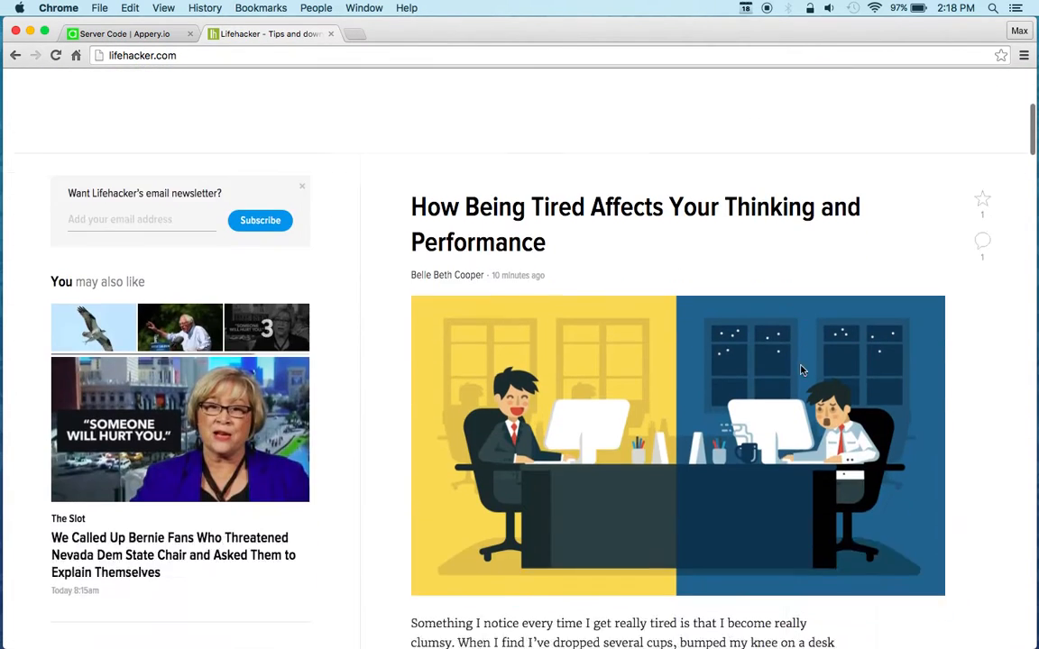
scroll(down, 3)
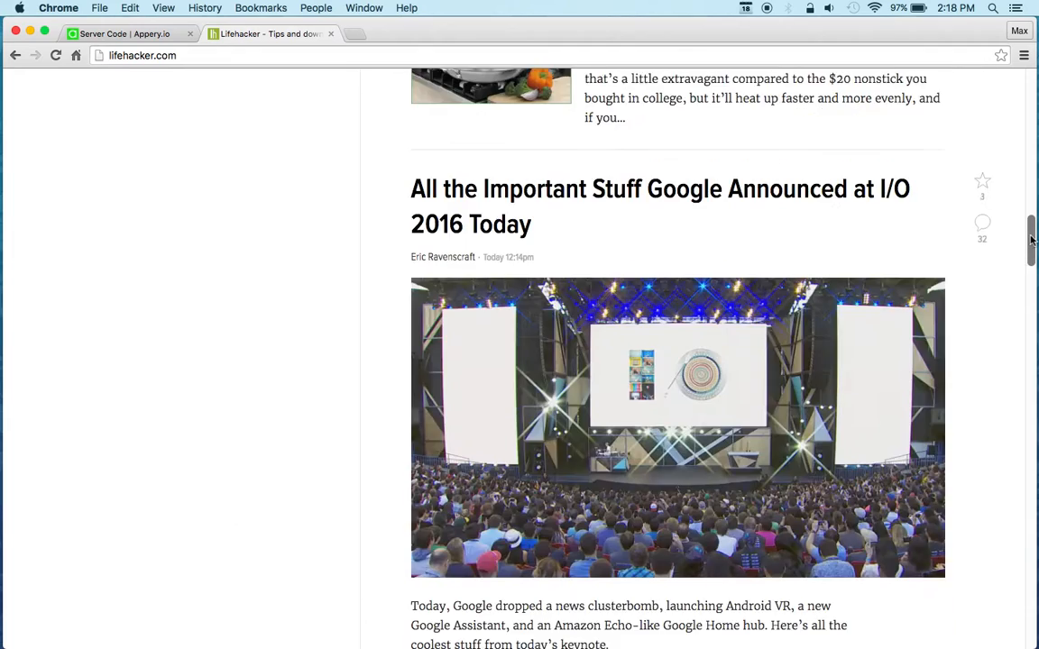
scroll(down, 3)
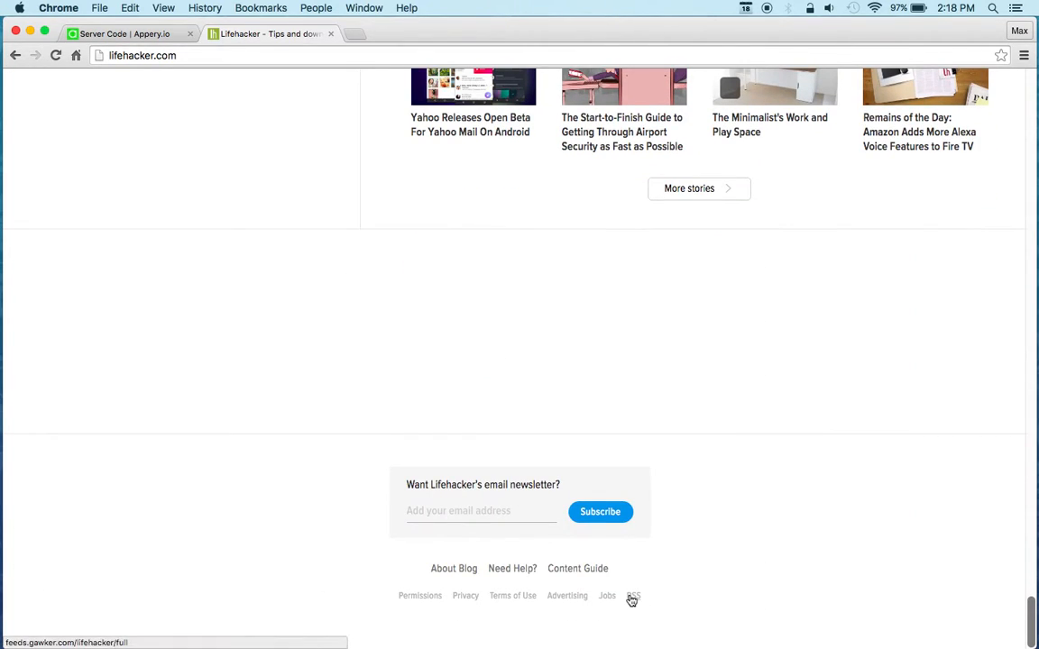
right_click(633, 595)
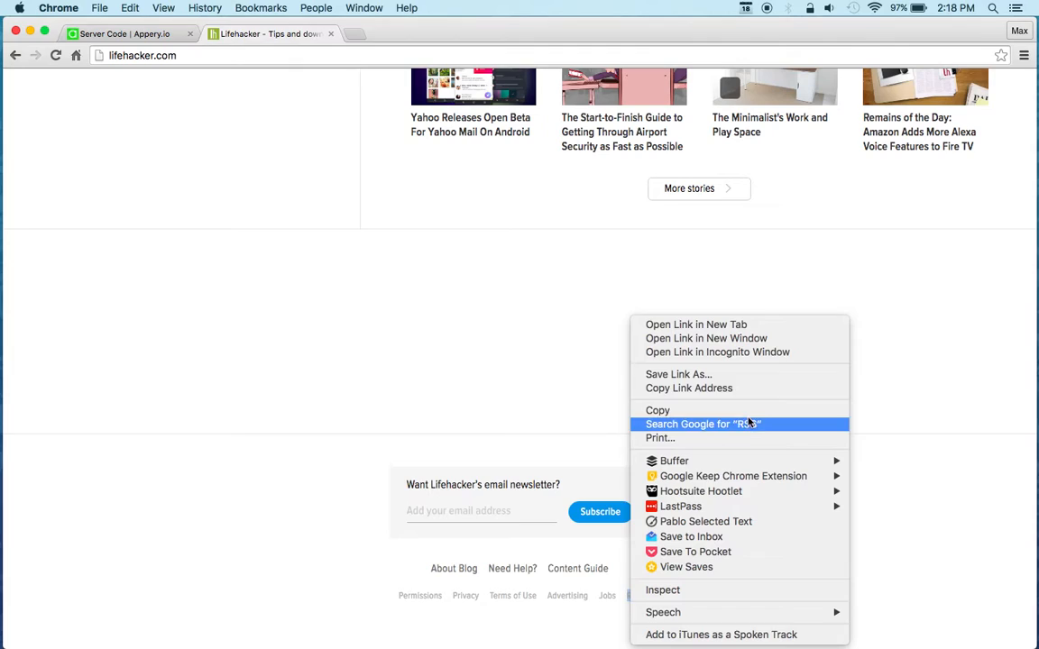
click(271, 140)
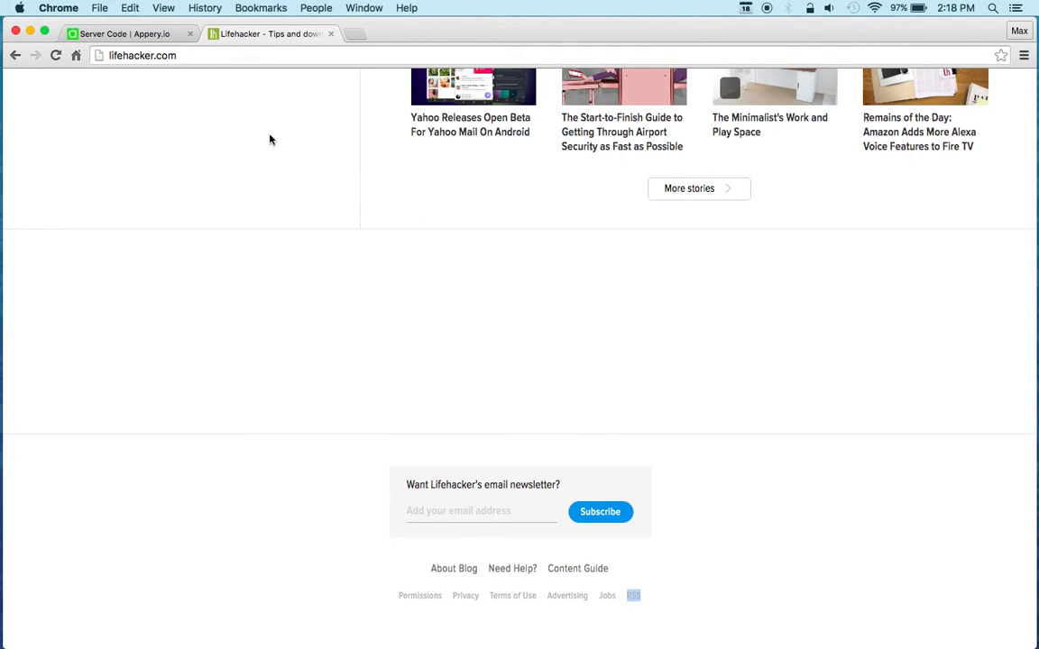
- In the rssScript editor, select the tracking suffix on the Lifehacker feed URL
click(126, 33)
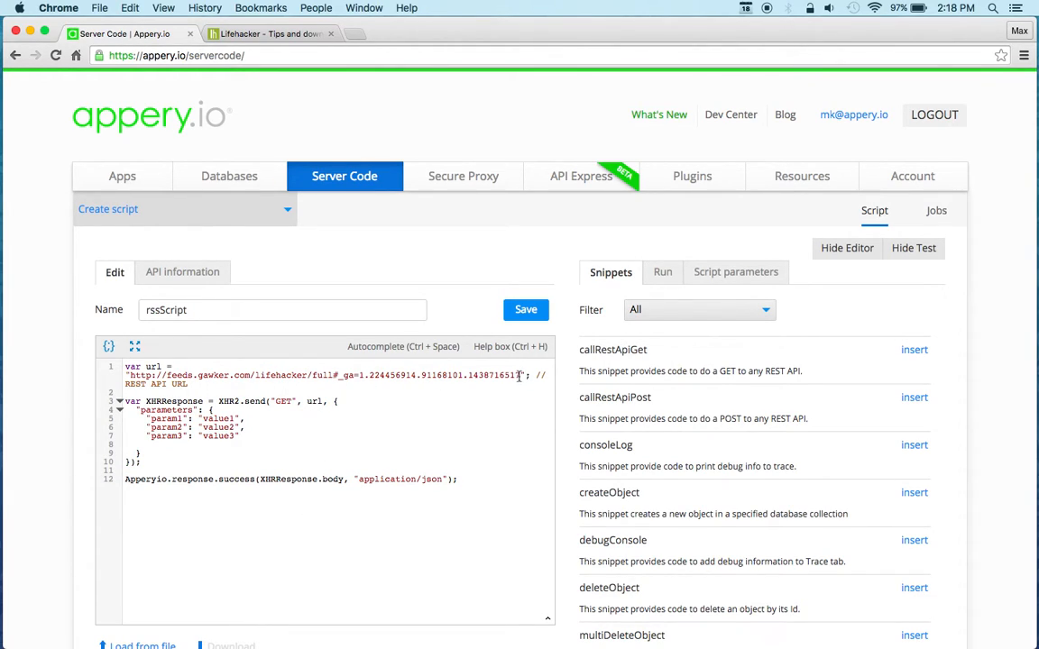
drag(337, 375, 518, 375)
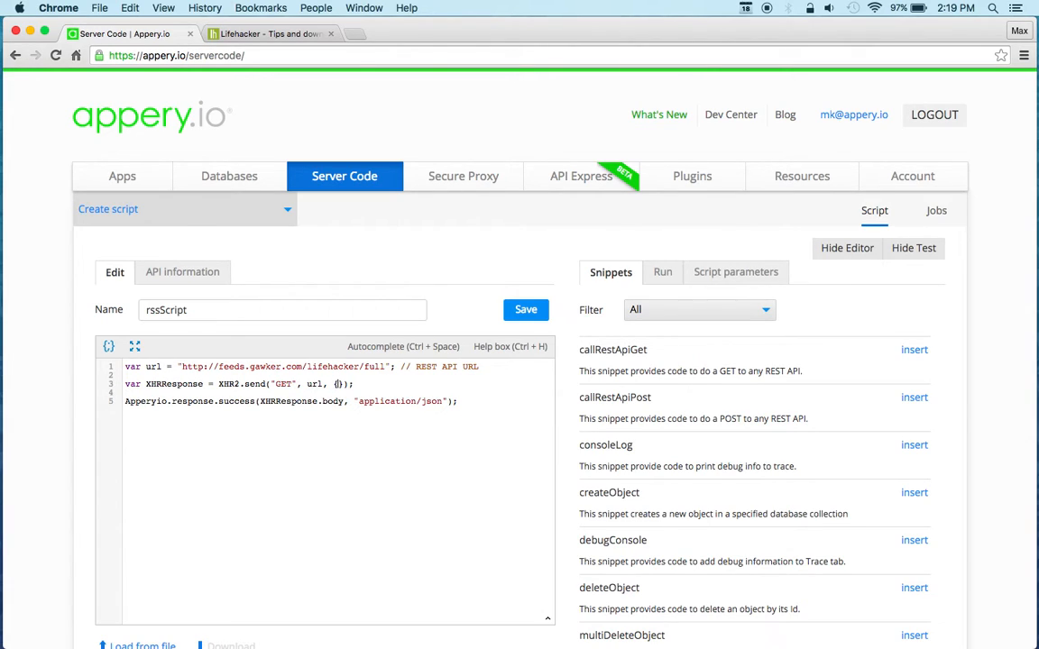
mouse_move(294, 431)
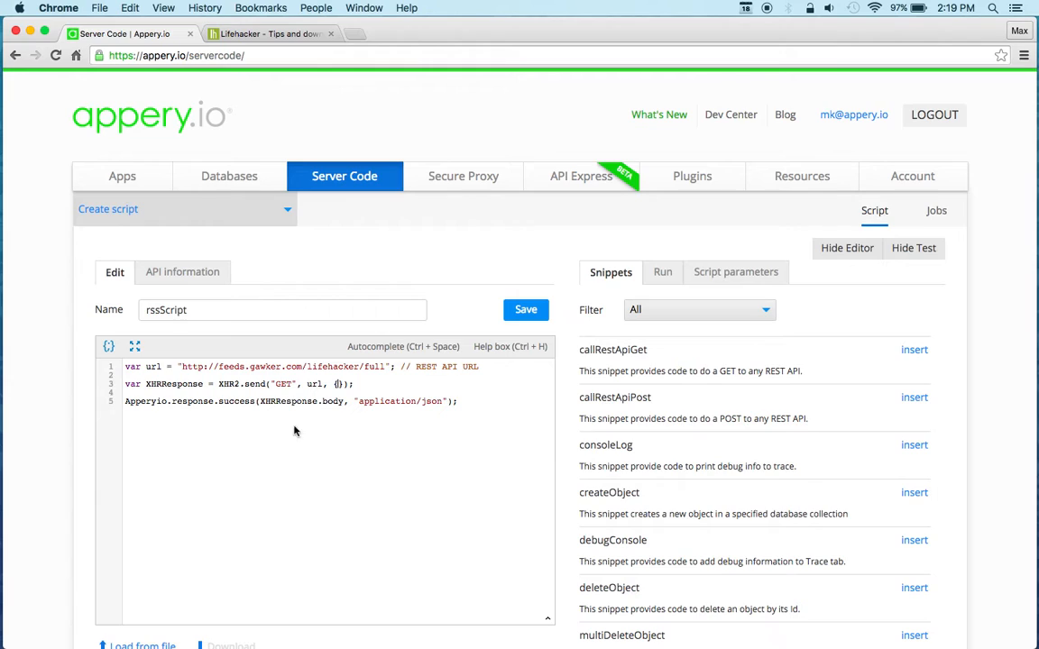
- Save and run rssScript, then scroll through the status 200 Lifehacker XML response
click(525, 309)
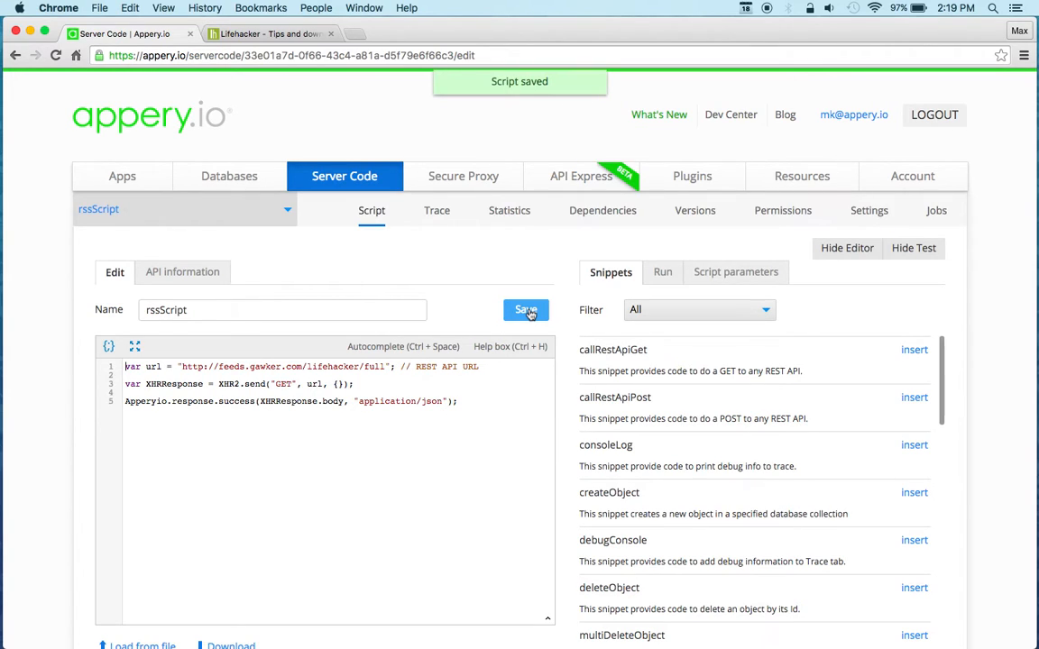
click(661, 271)
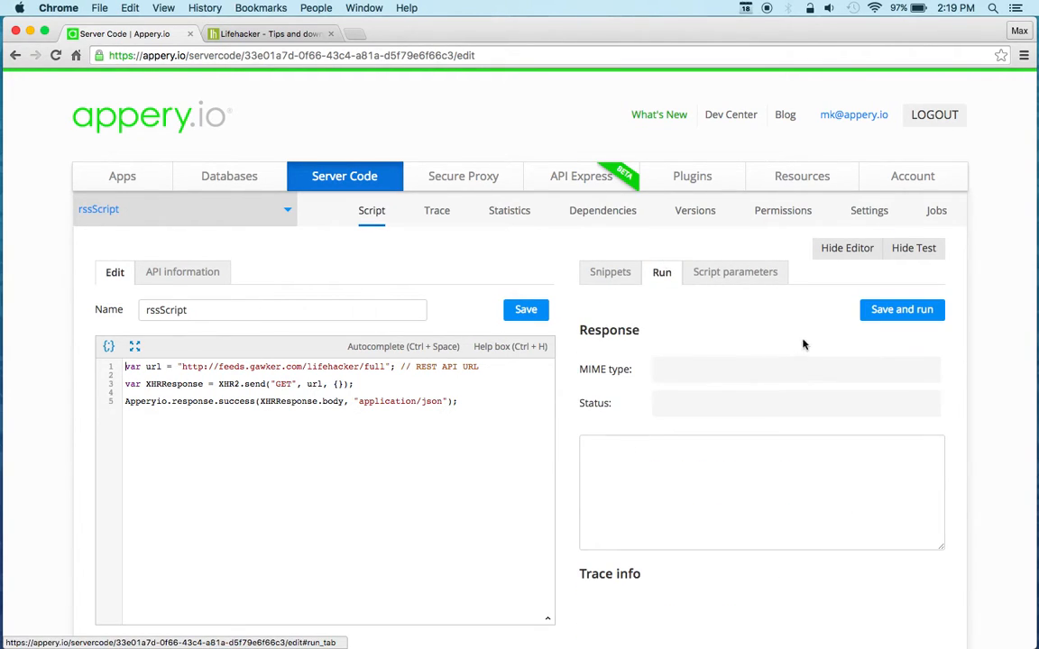
click(901, 310)
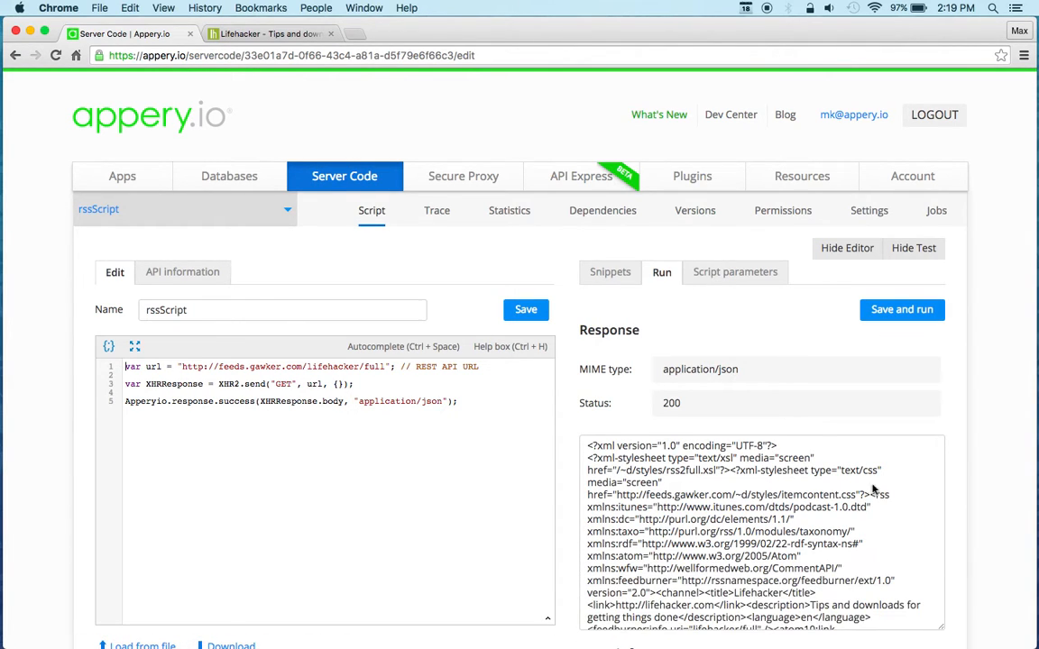
scroll(down, 3)
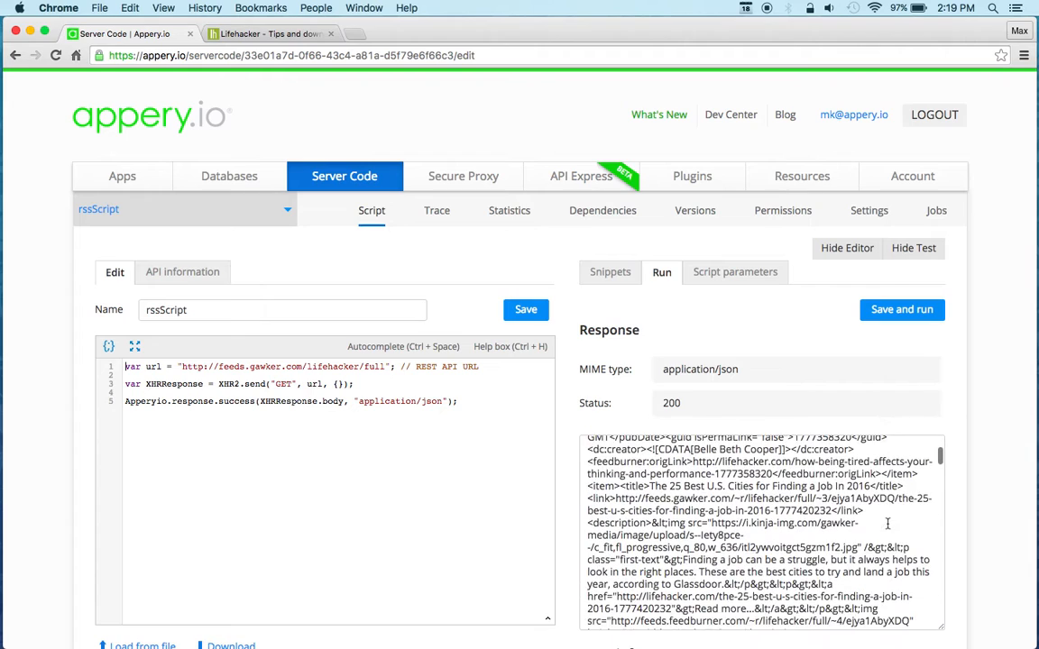
scroll(down, 3)
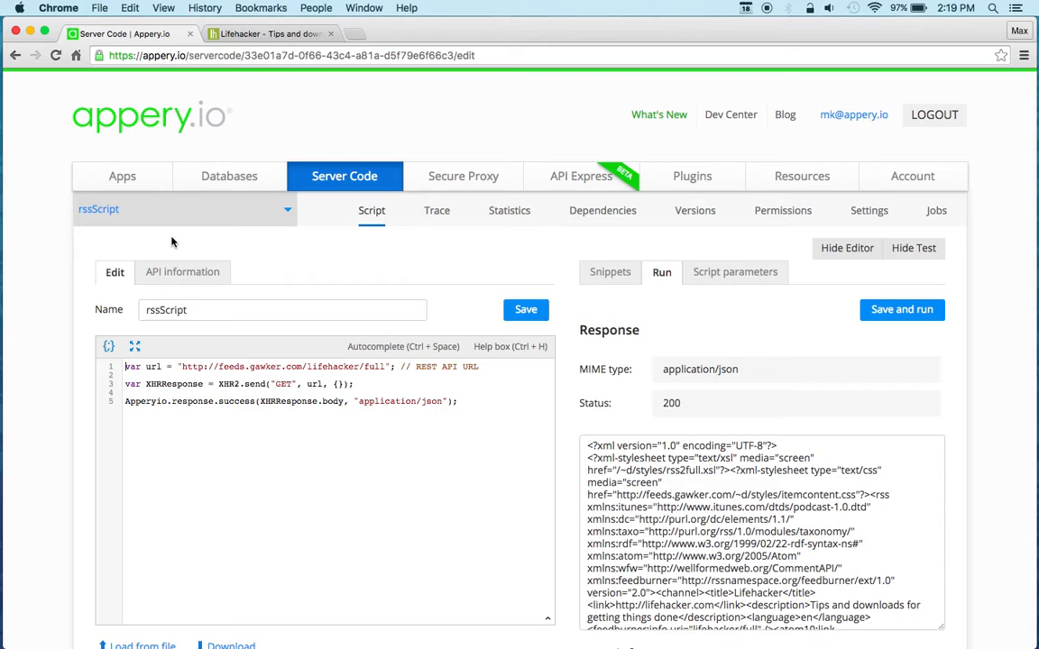
mouse_move(563, 478)
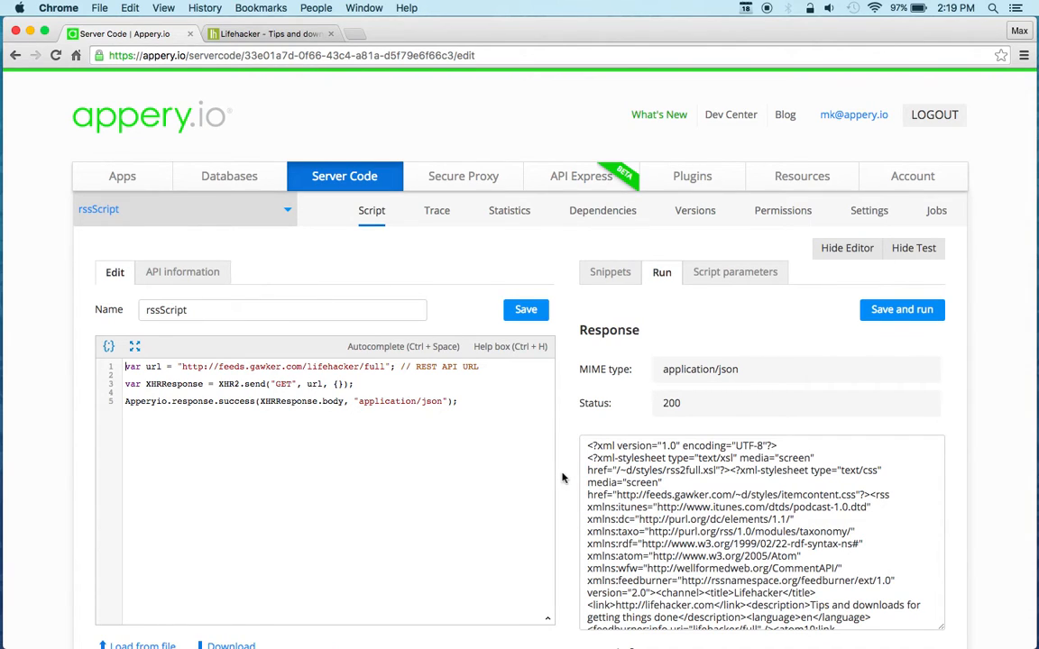
scroll(down, 3)
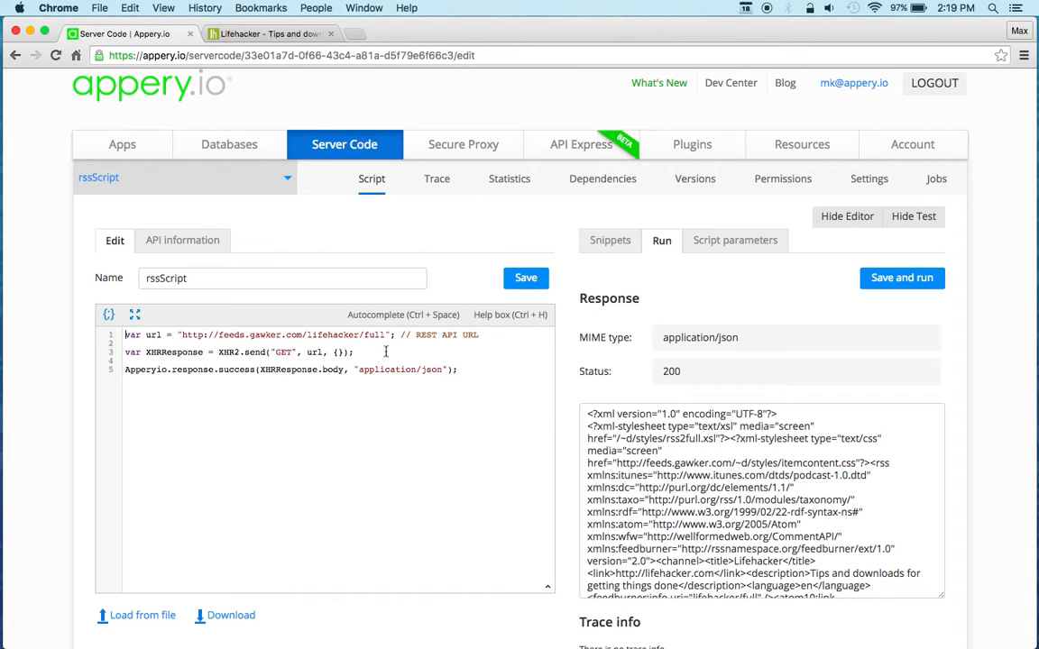
mouse_move(383, 348)
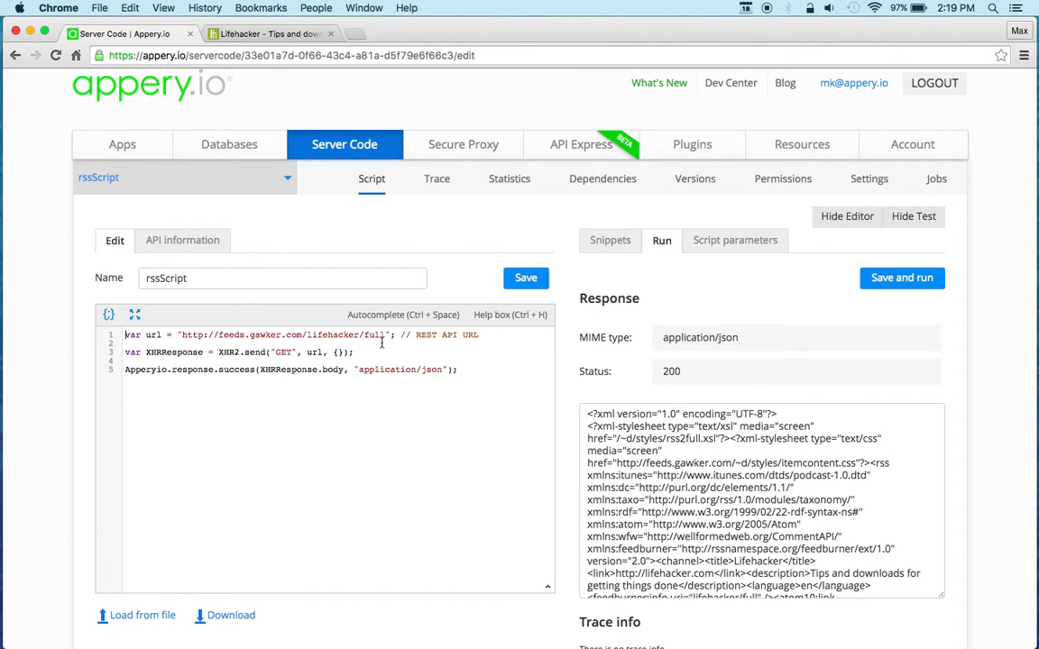